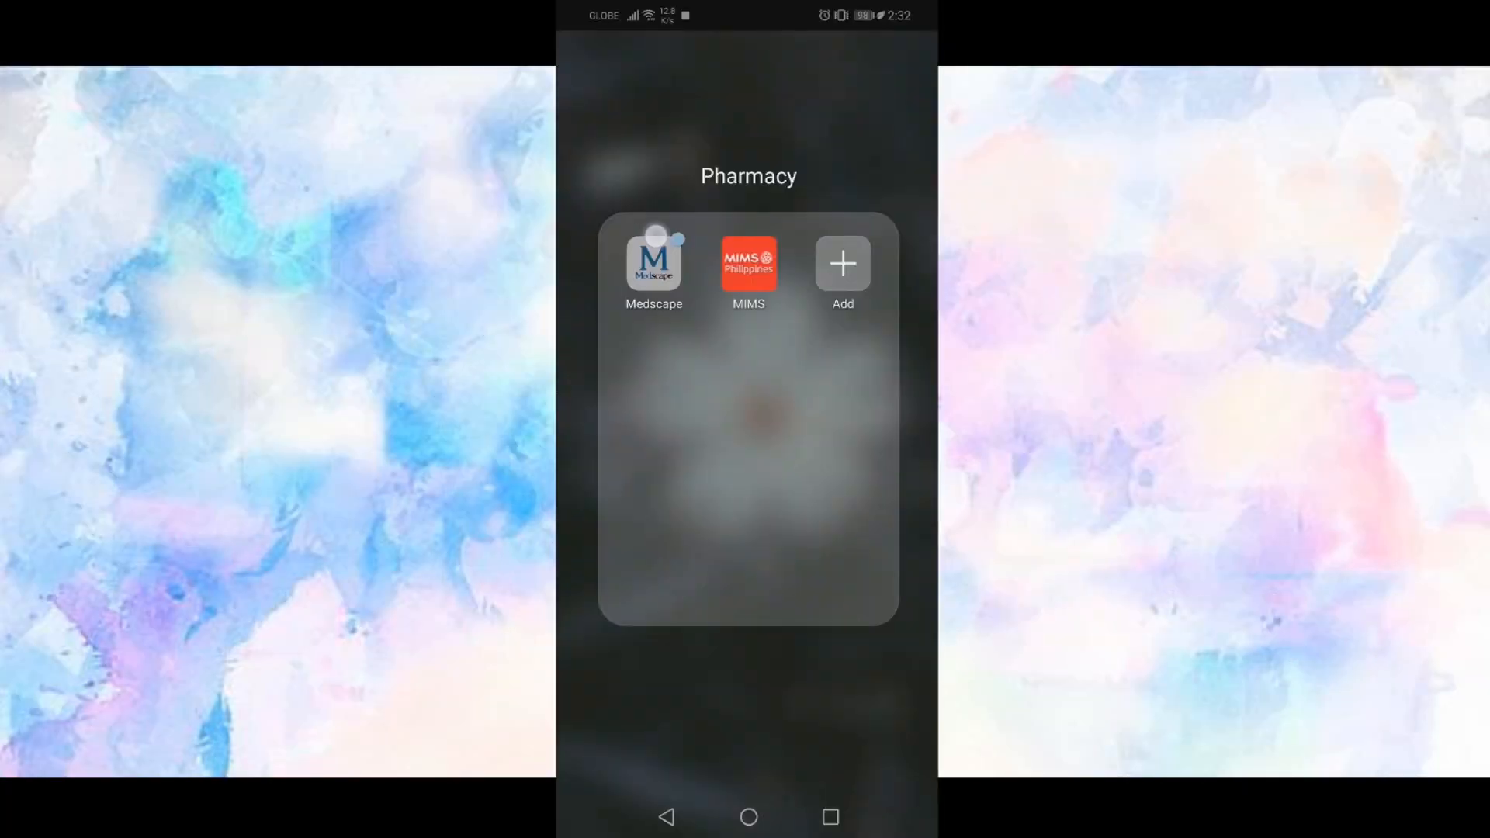
# Step: Launch Medscape and browse the alphabetical drug monograph list, then return home
pyautogui.click(653, 266)
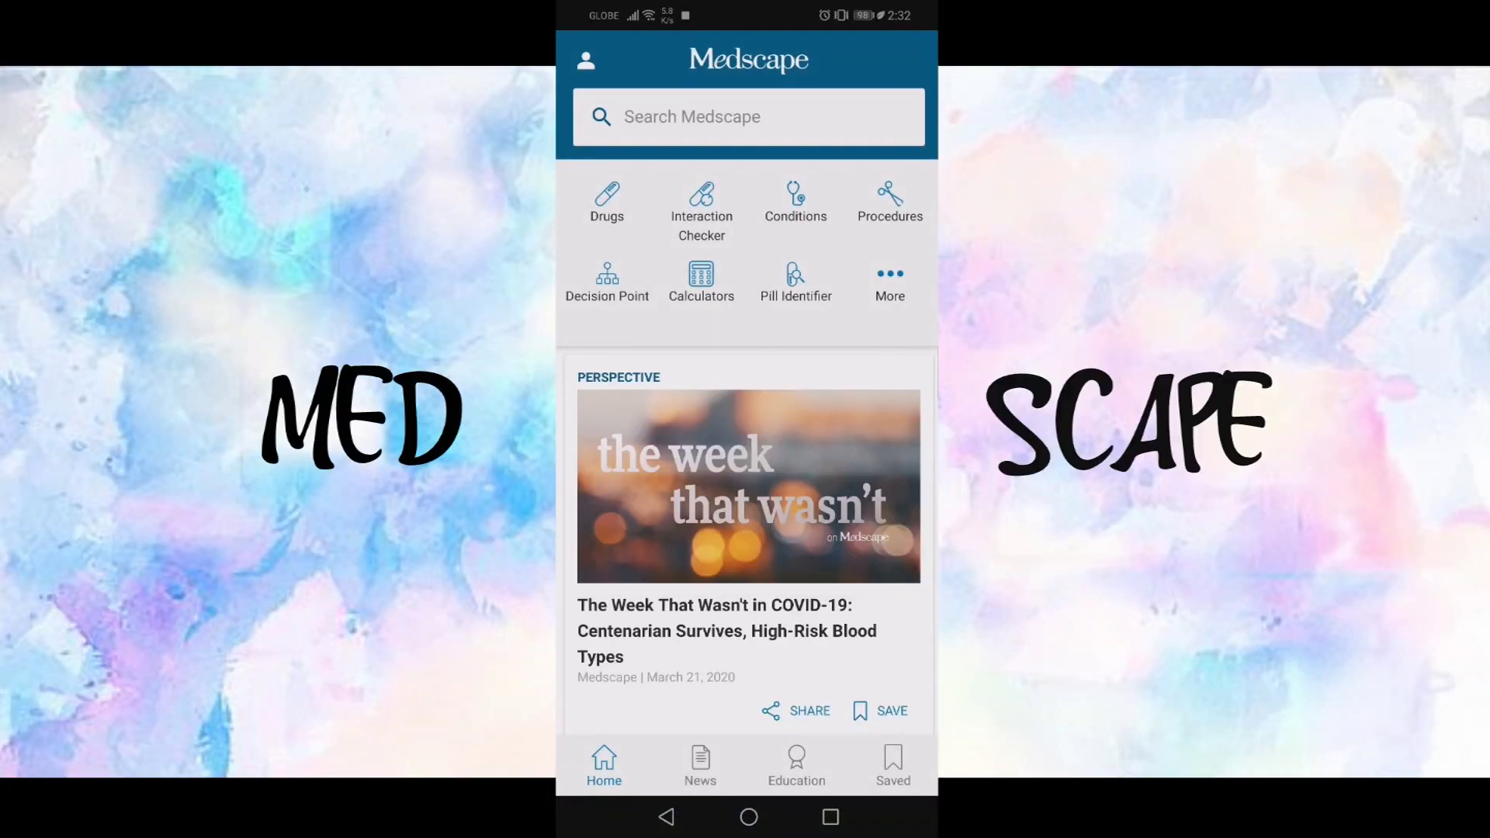
pyautogui.click(607, 200)
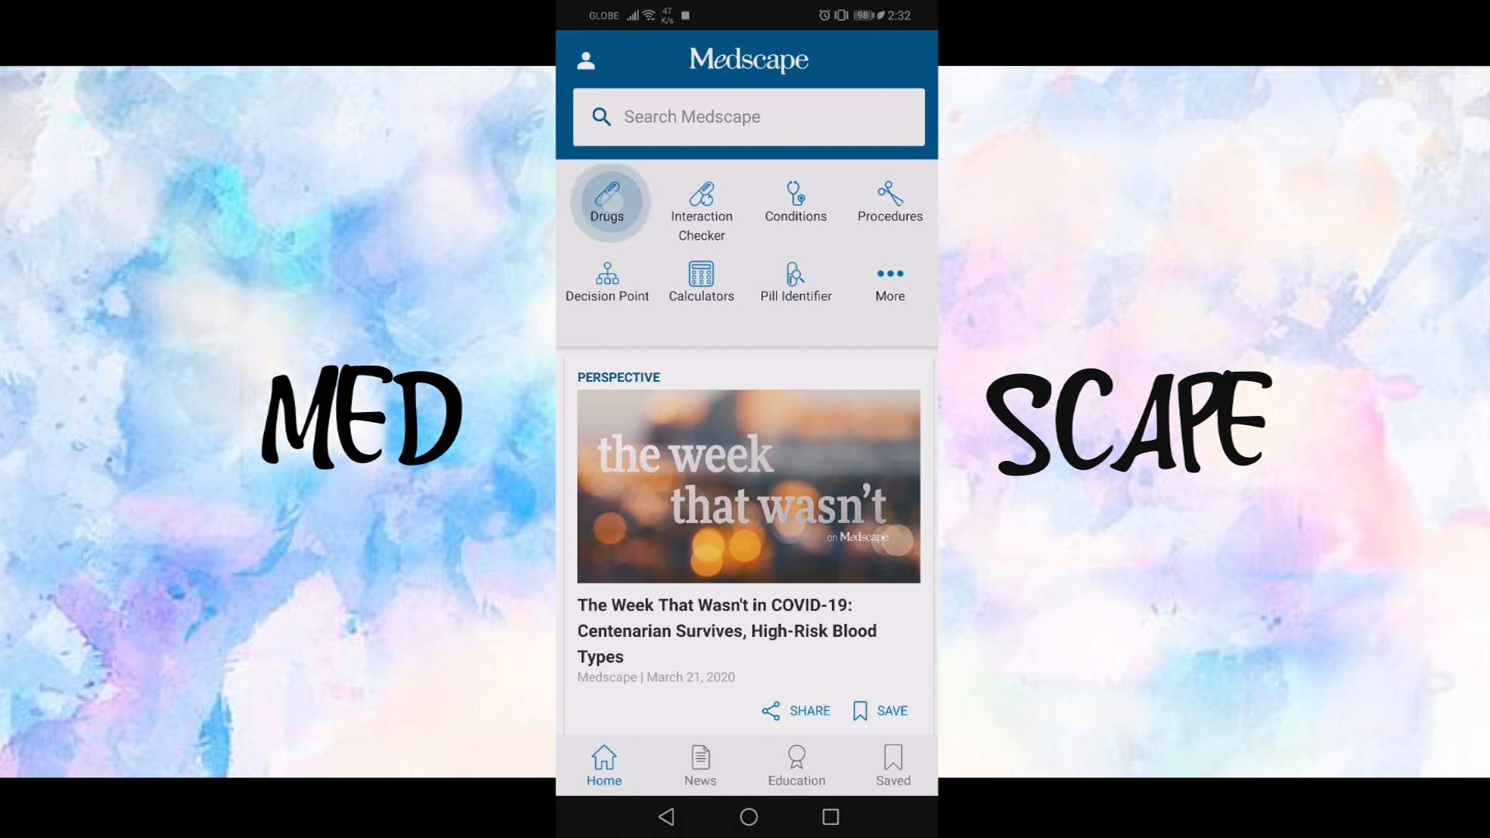
pyautogui.click(607, 198)
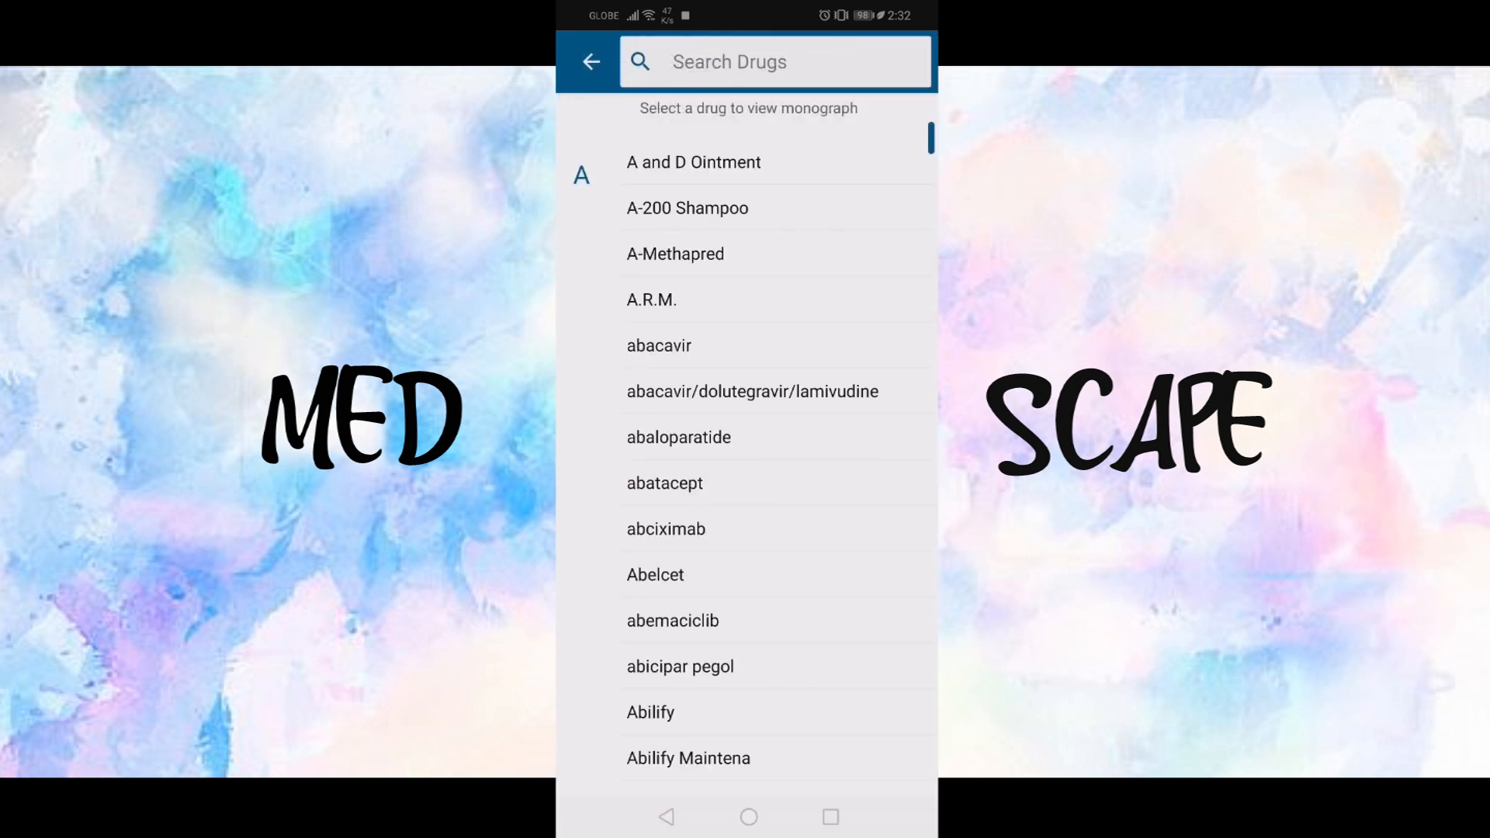
pyautogui.click(591, 62)
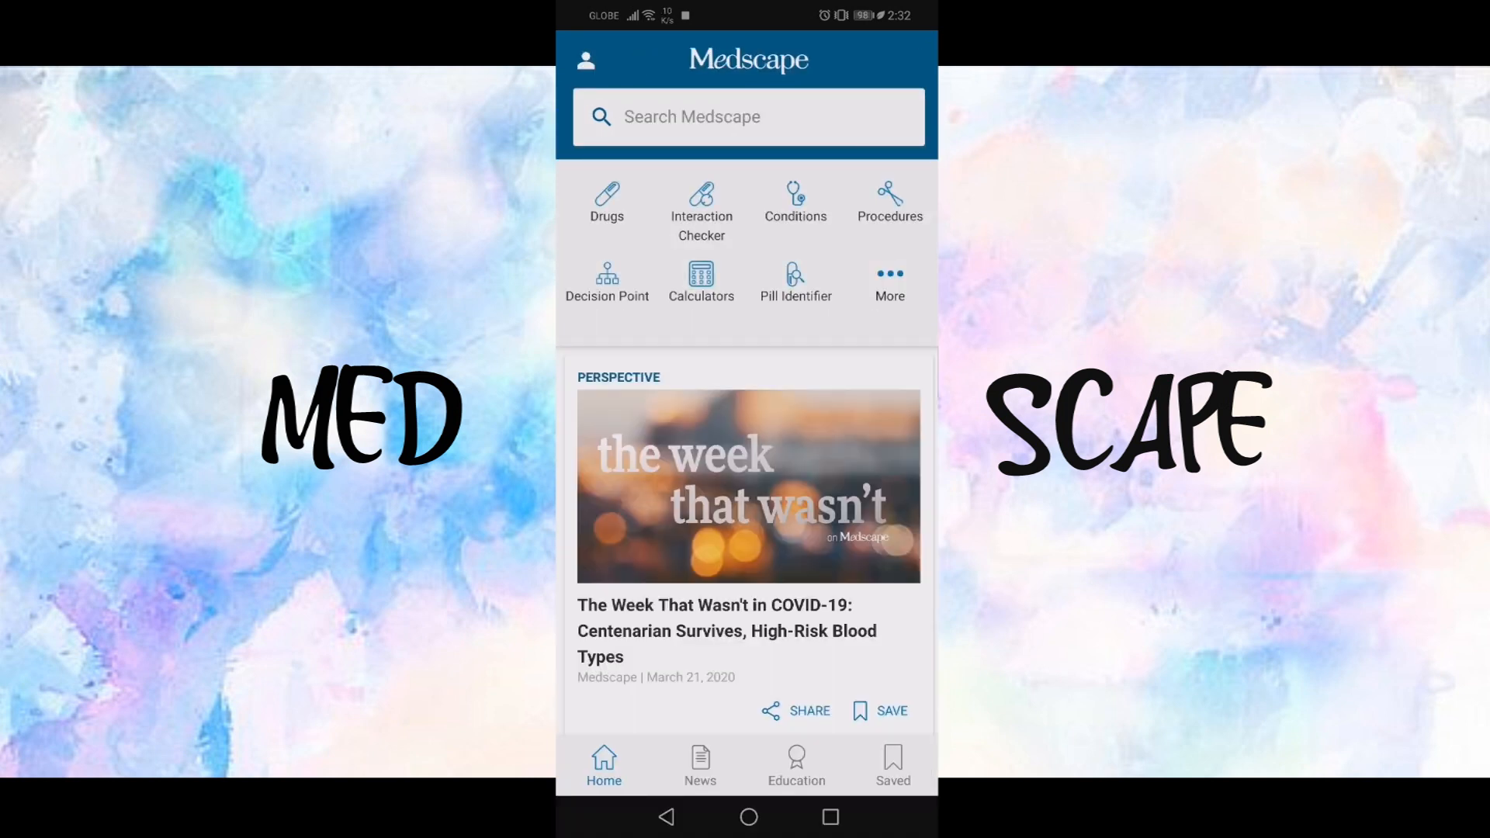
# Step: Browse the Conditions and Procedures category lists, then land on the Pill Identifier
pyautogui.click(796, 198)
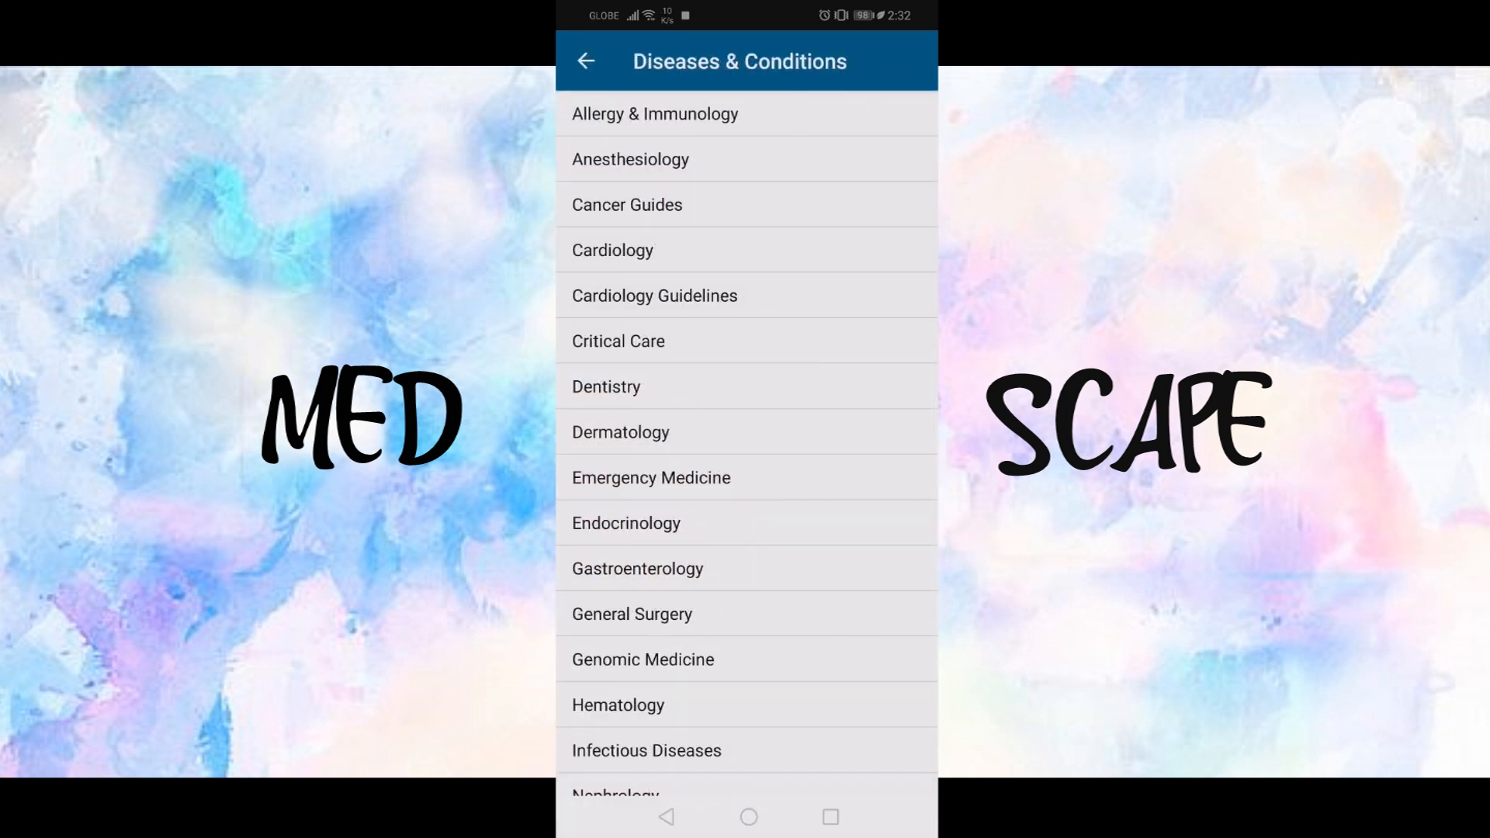
pyautogui.scroll(-3)
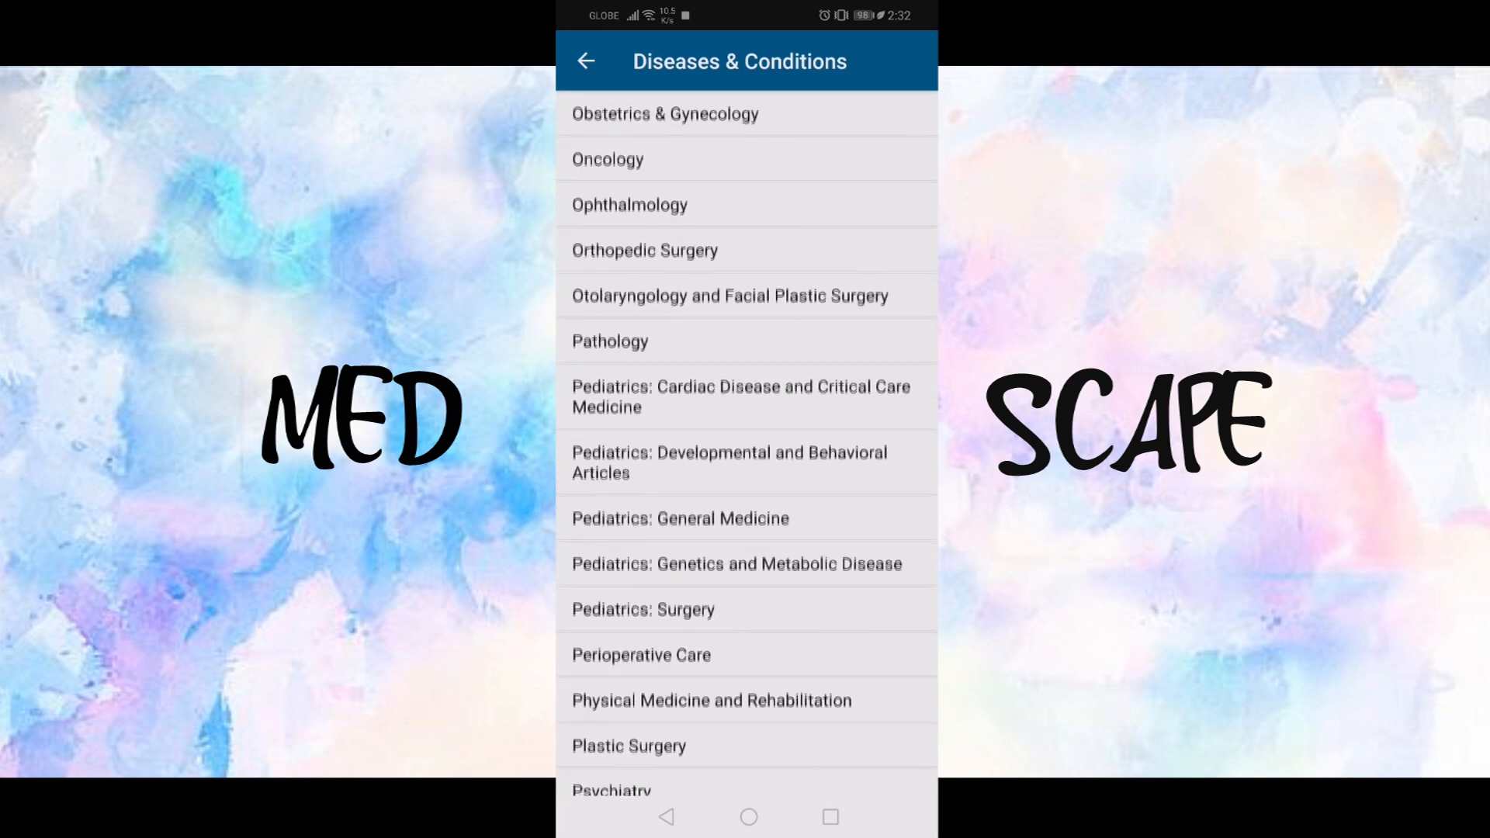
pyautogui.click(590, 62)
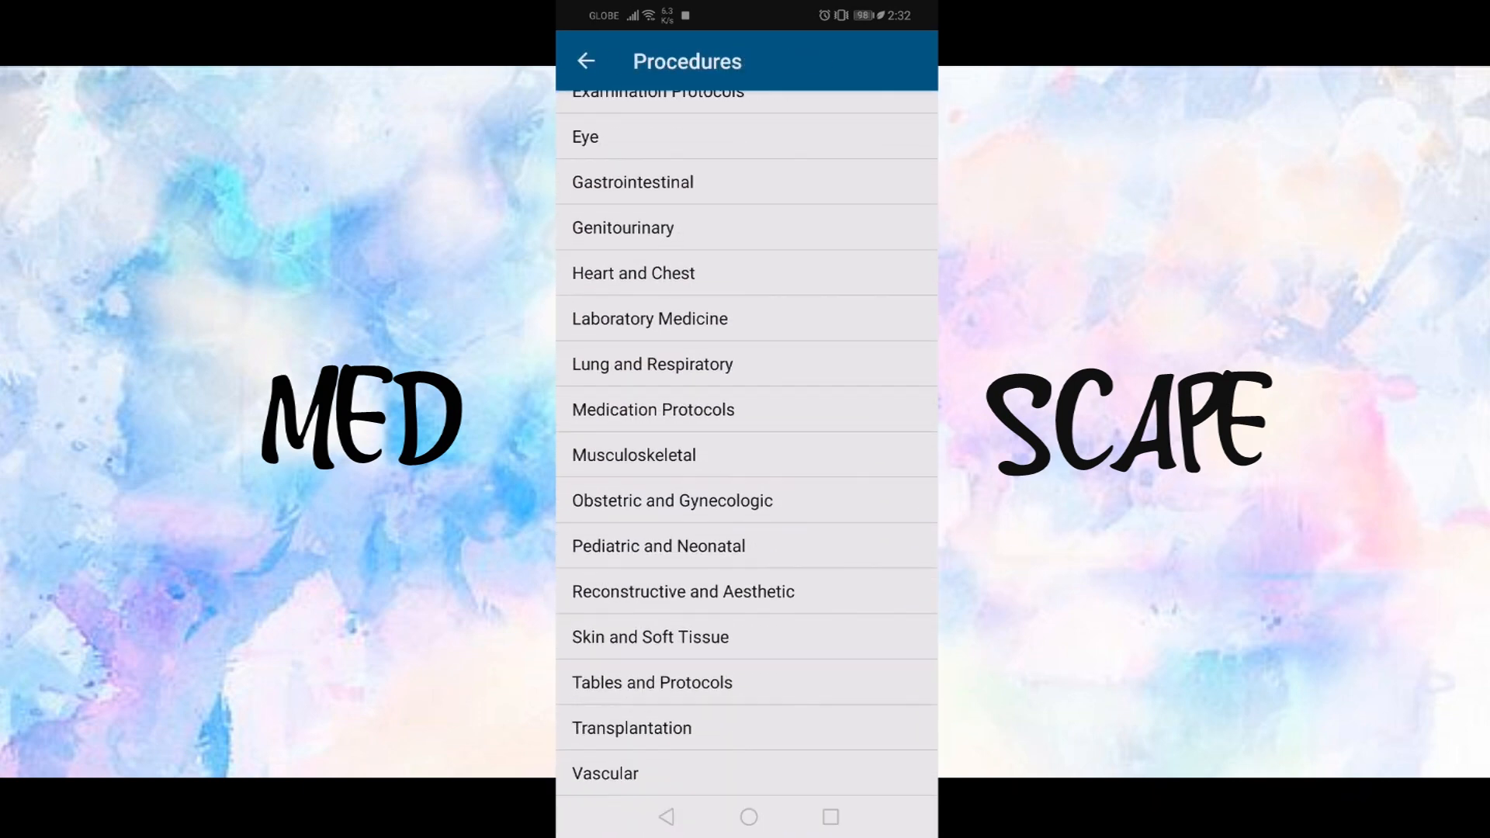
pyautogui.click(586, 61)
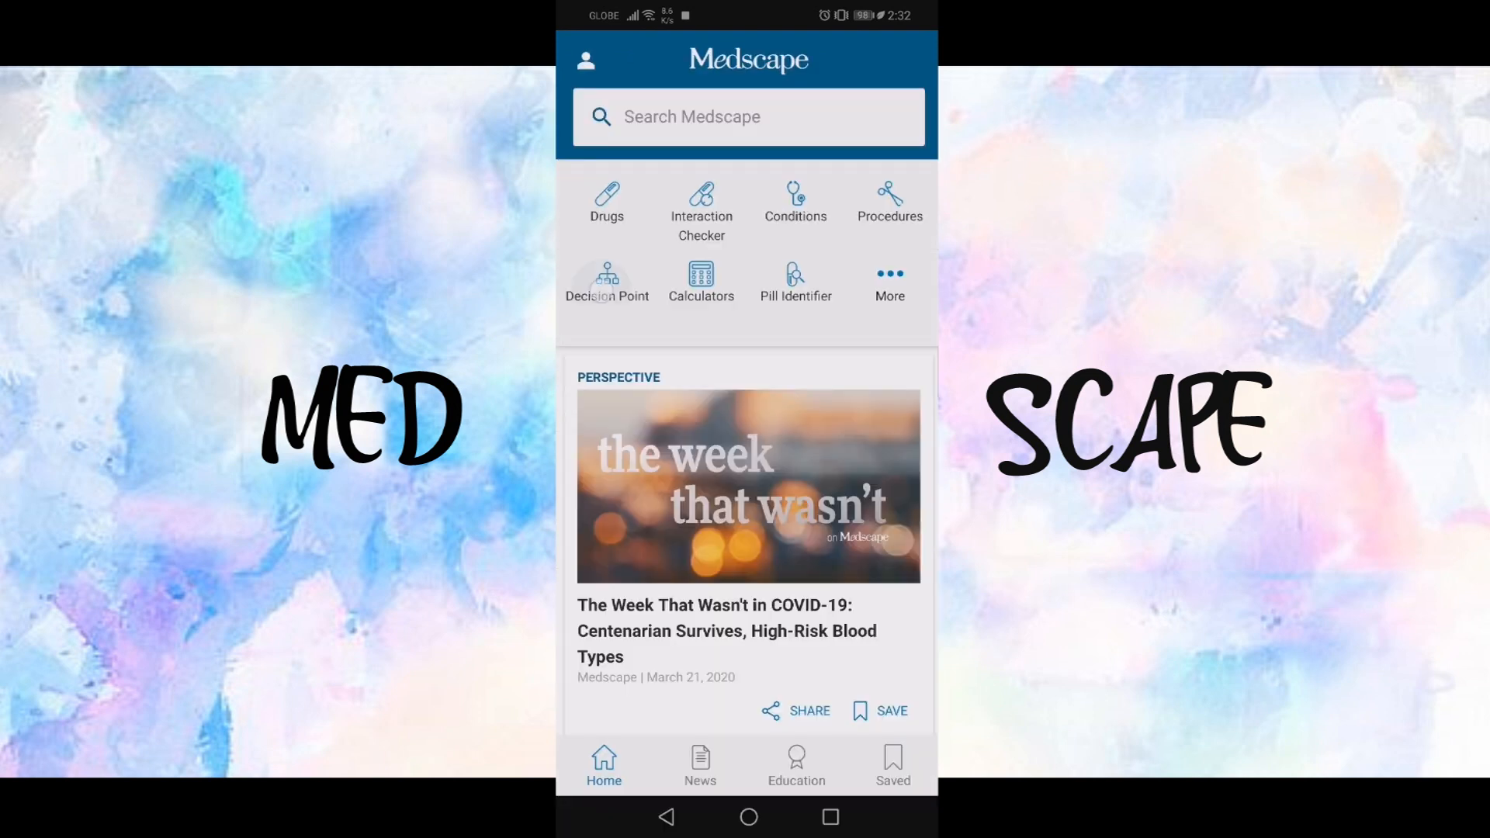
pyautogui.click(607, 277)
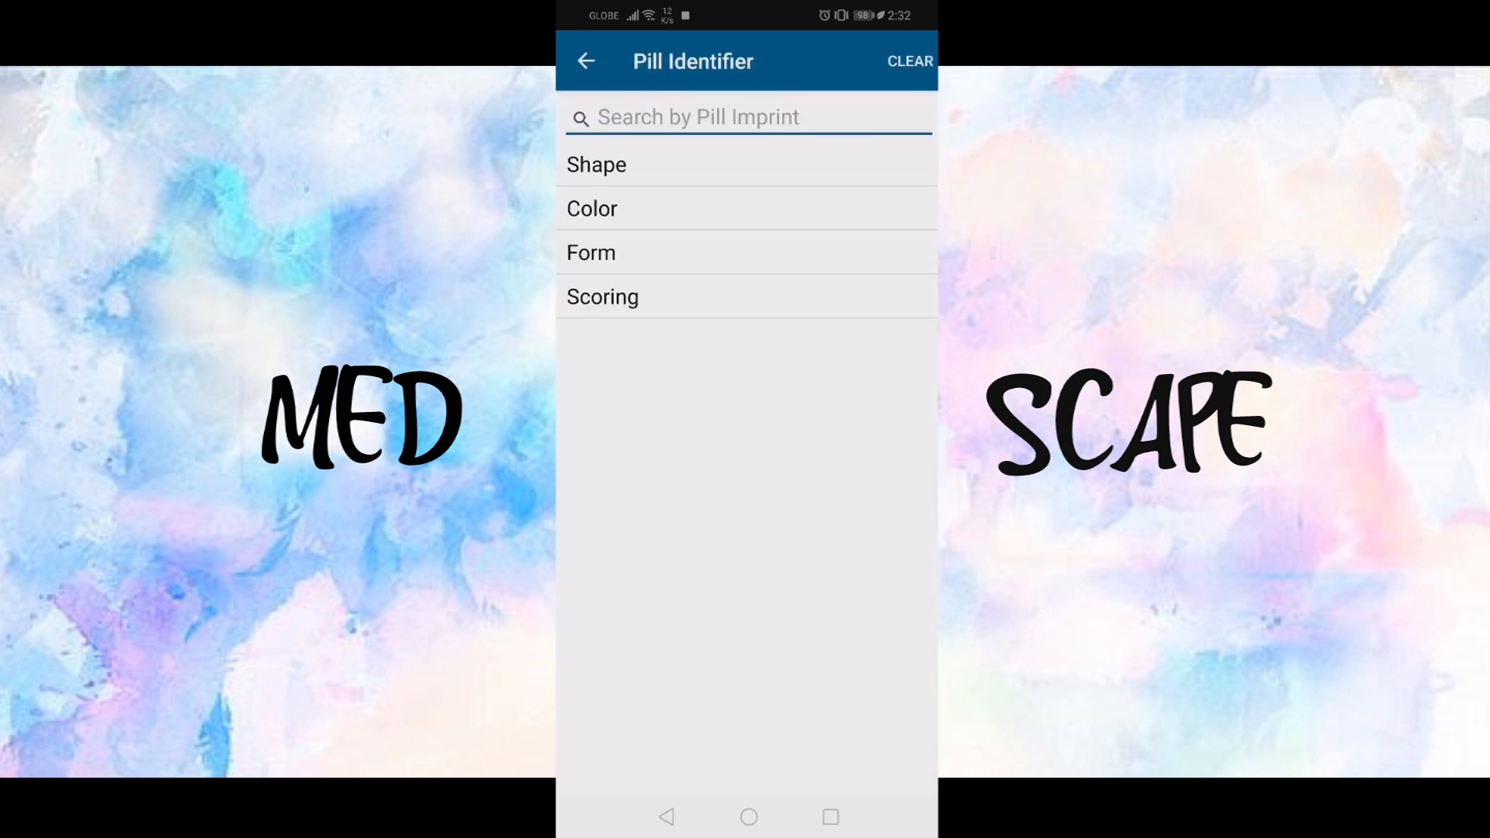
# Step: Filter the pill search by shape and colour and start entering the imprint
pyautogui.click(745, 116)
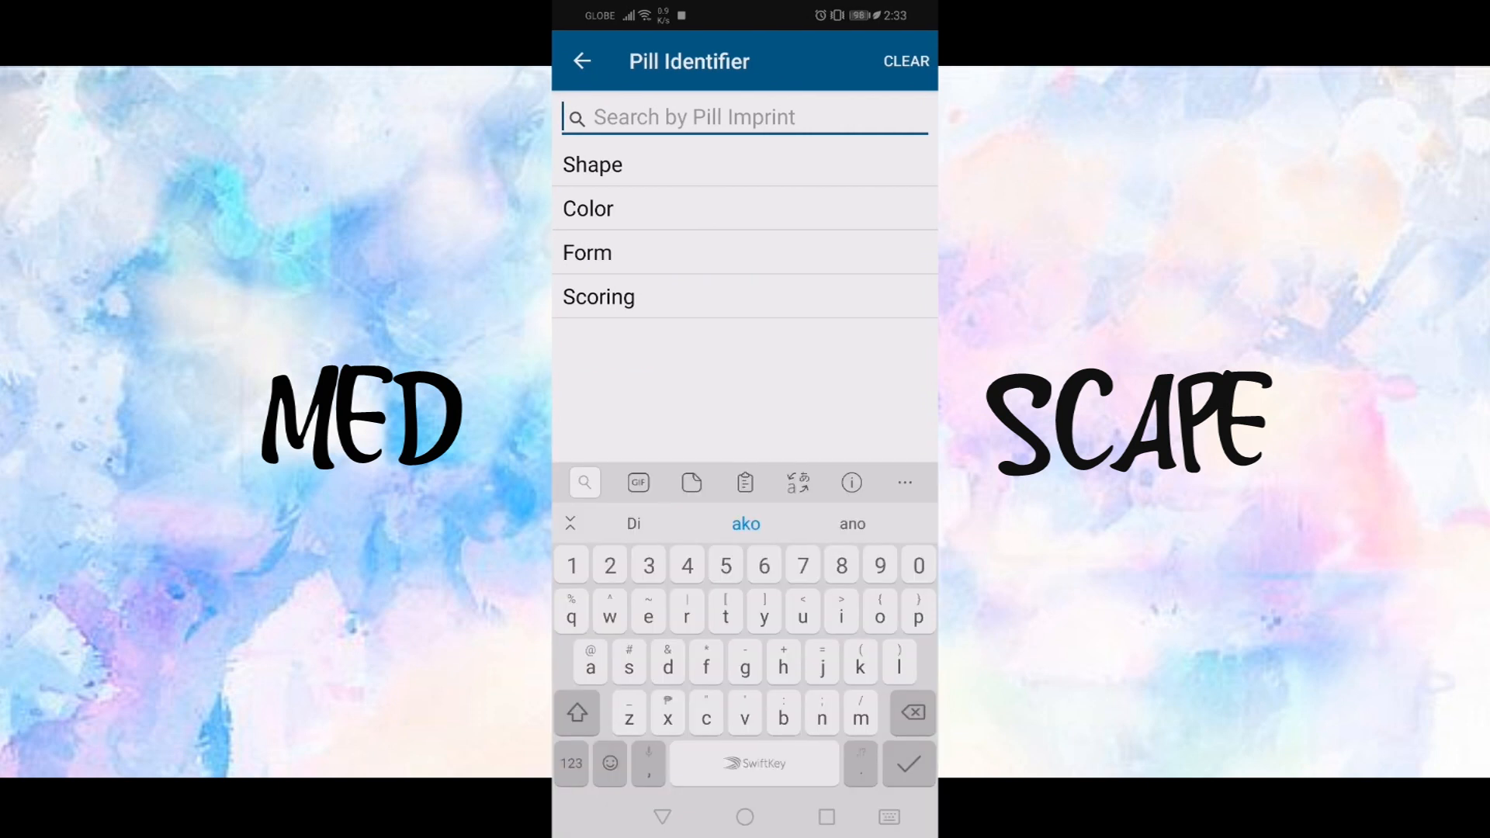
pyautogui.click(591, 165)
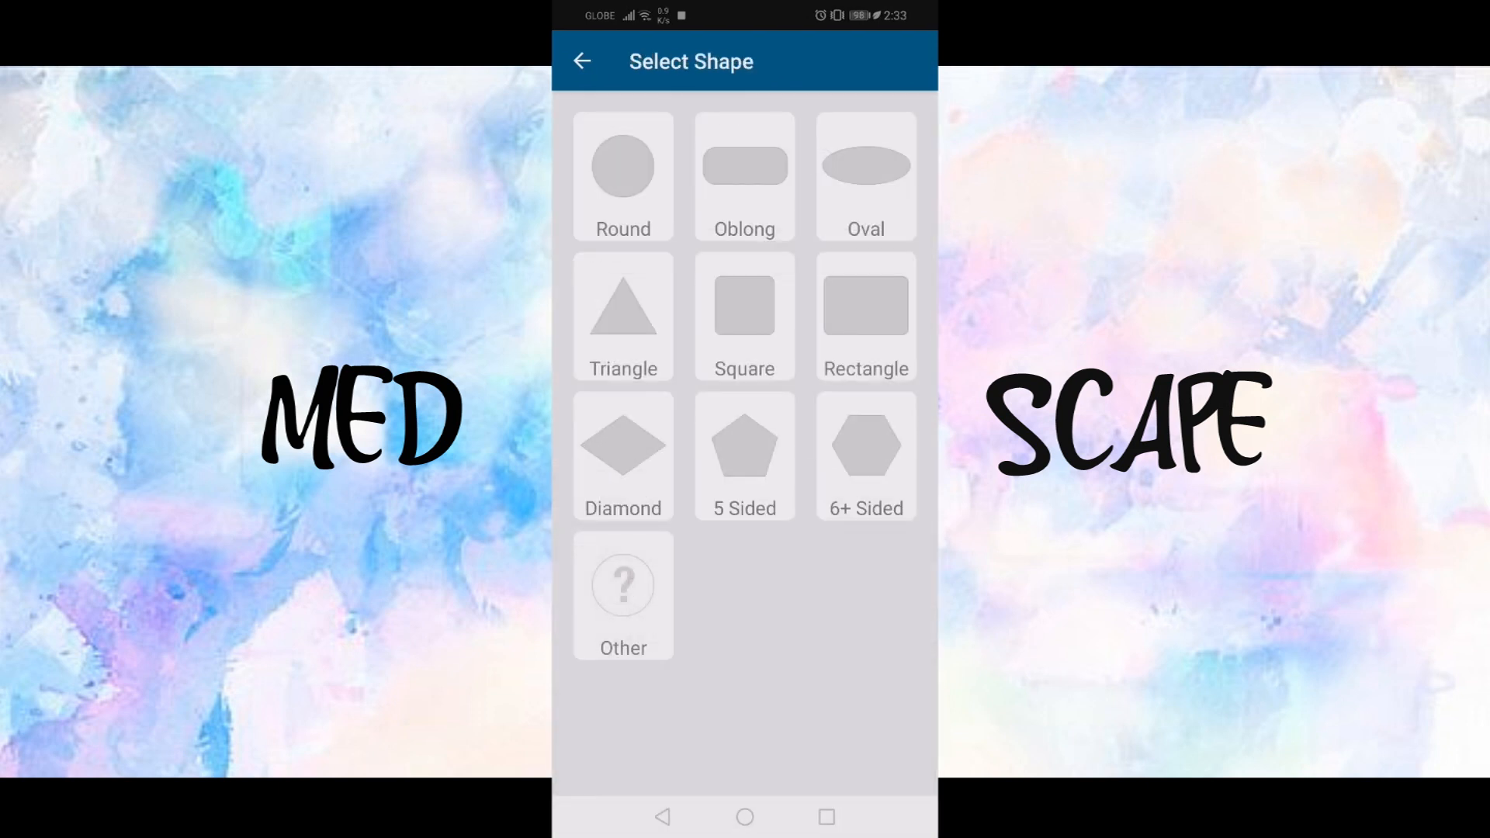
pyautogui.click(621, 164)
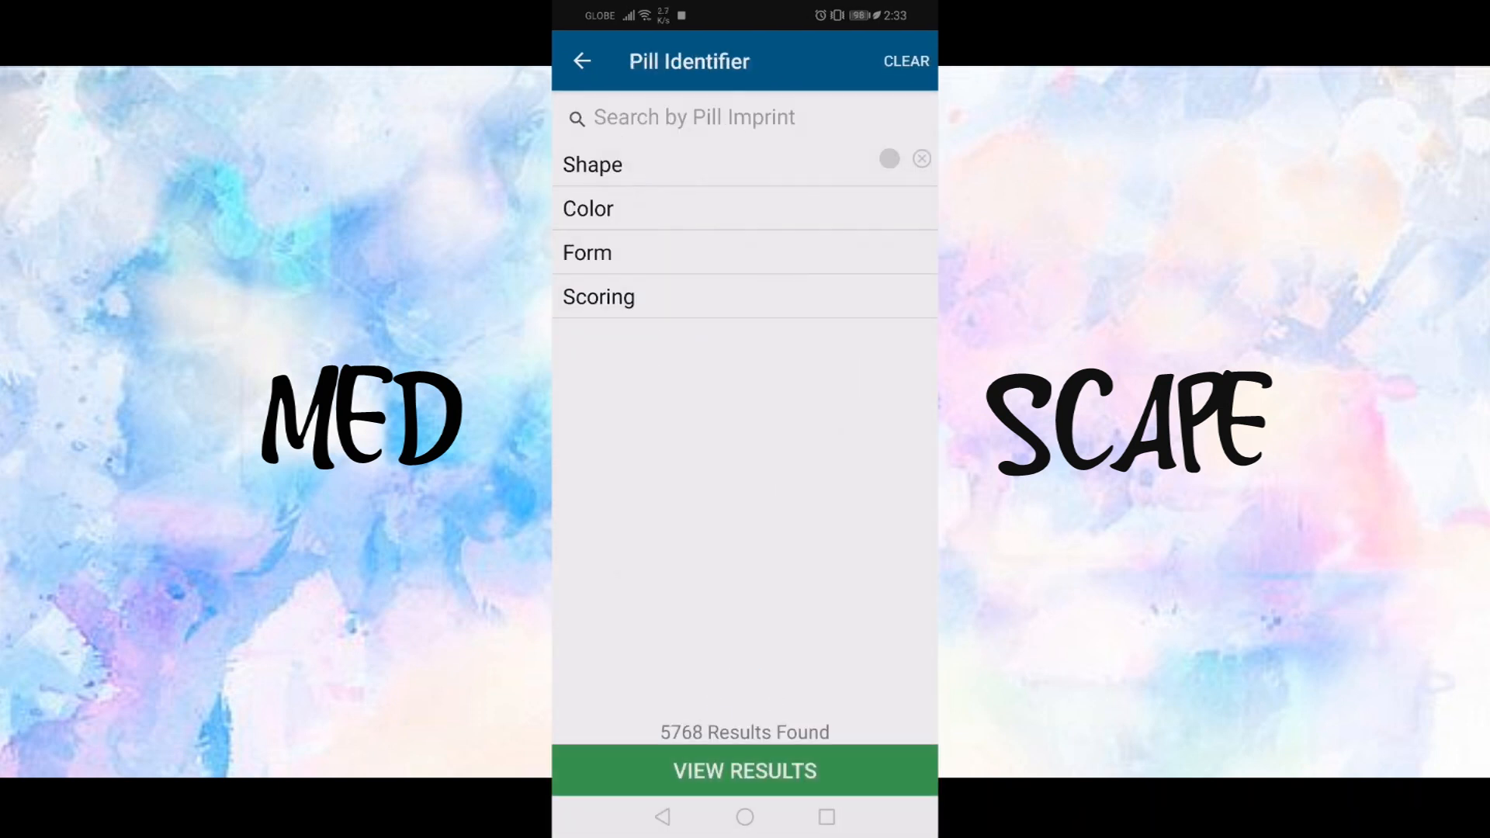
pyautogui.click(586, 208)
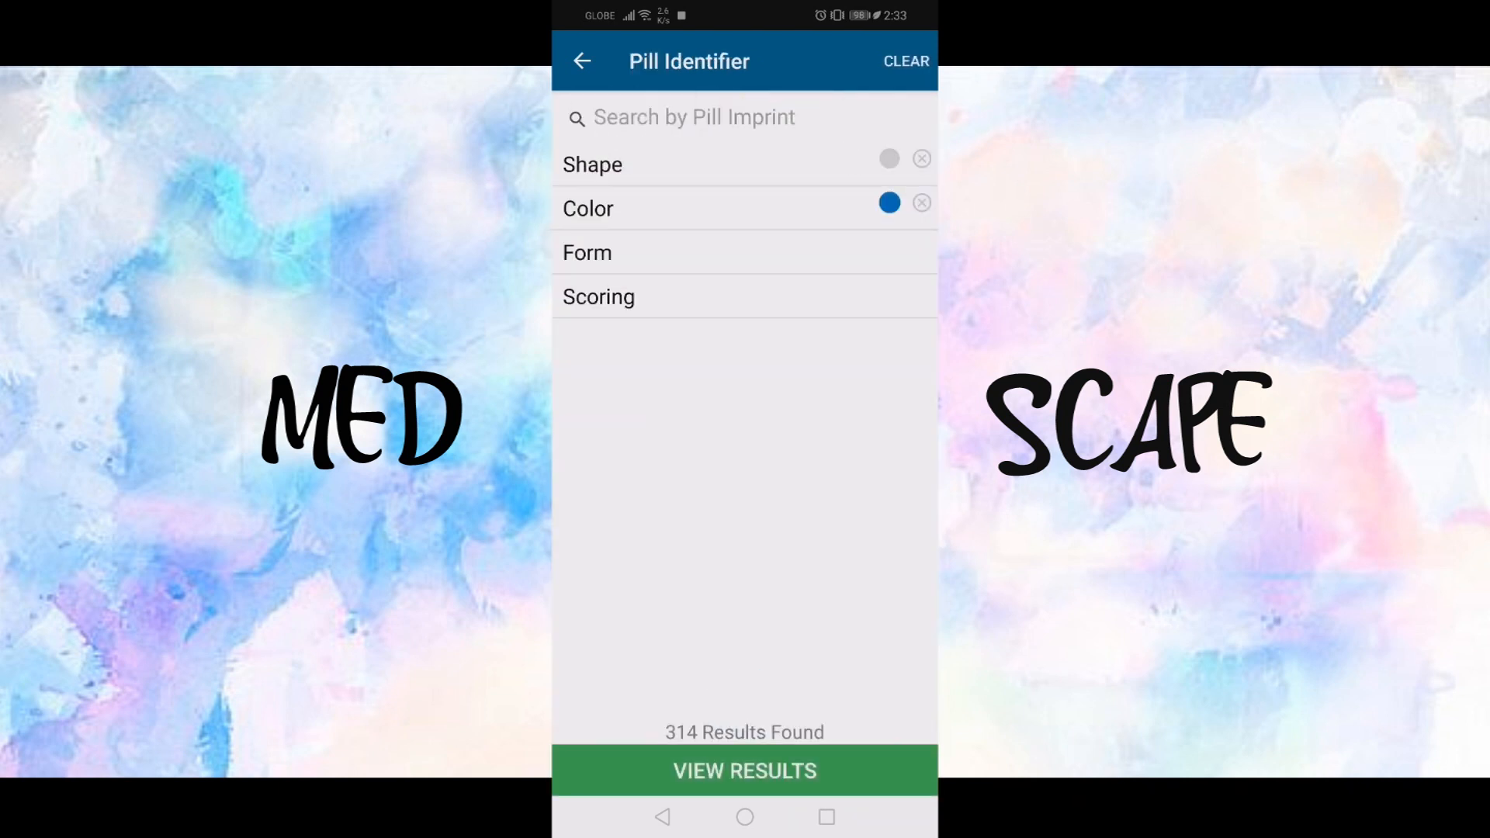
pyautogui.click(599, 296)
pyautogui.write('md')
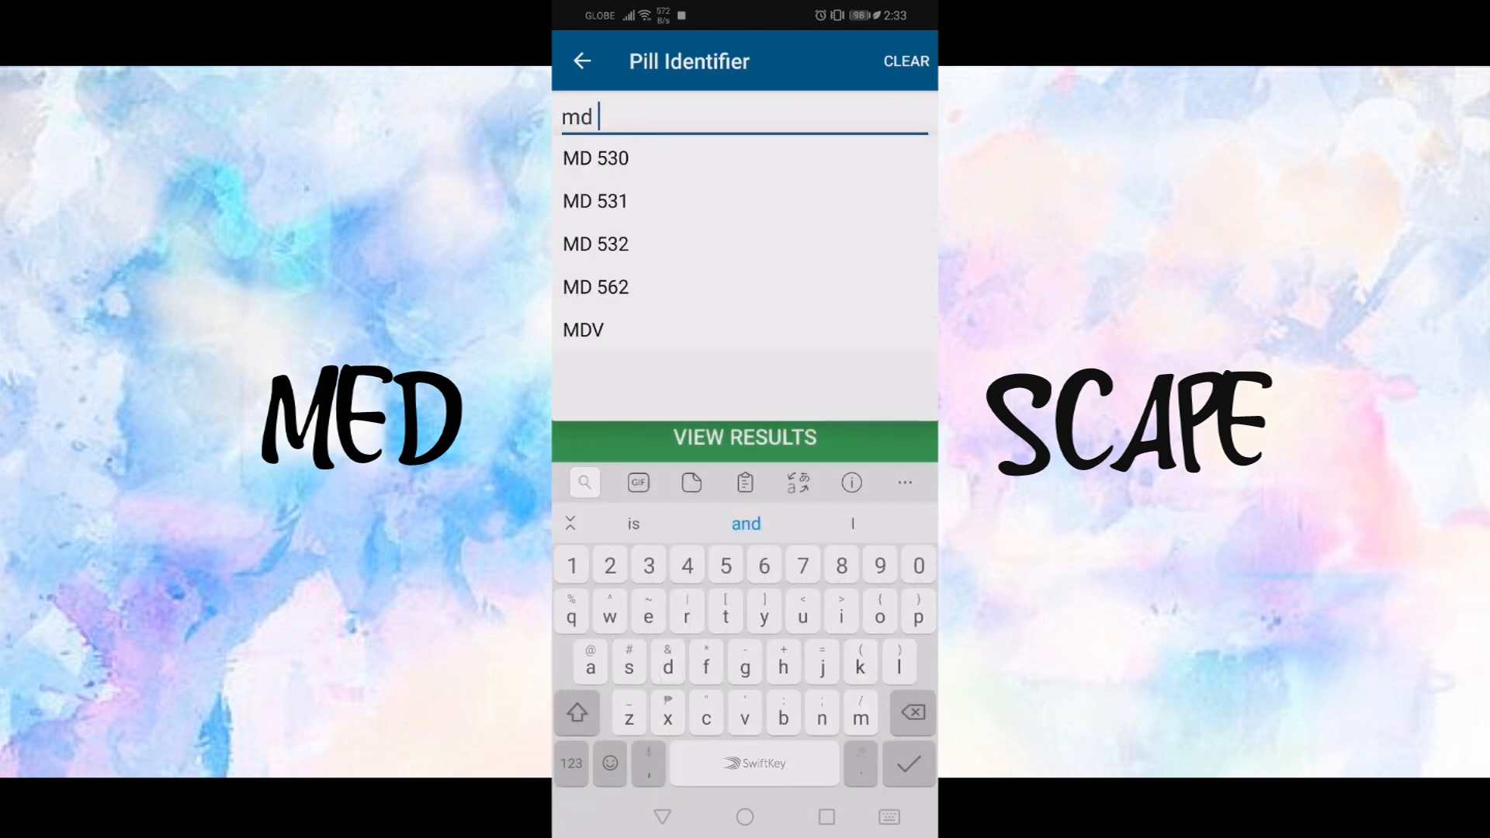
# Step: Select imprint MD 530 and view the match: methylphenidate HCl 10 mg tablet
pyautogui.click(596, 158)
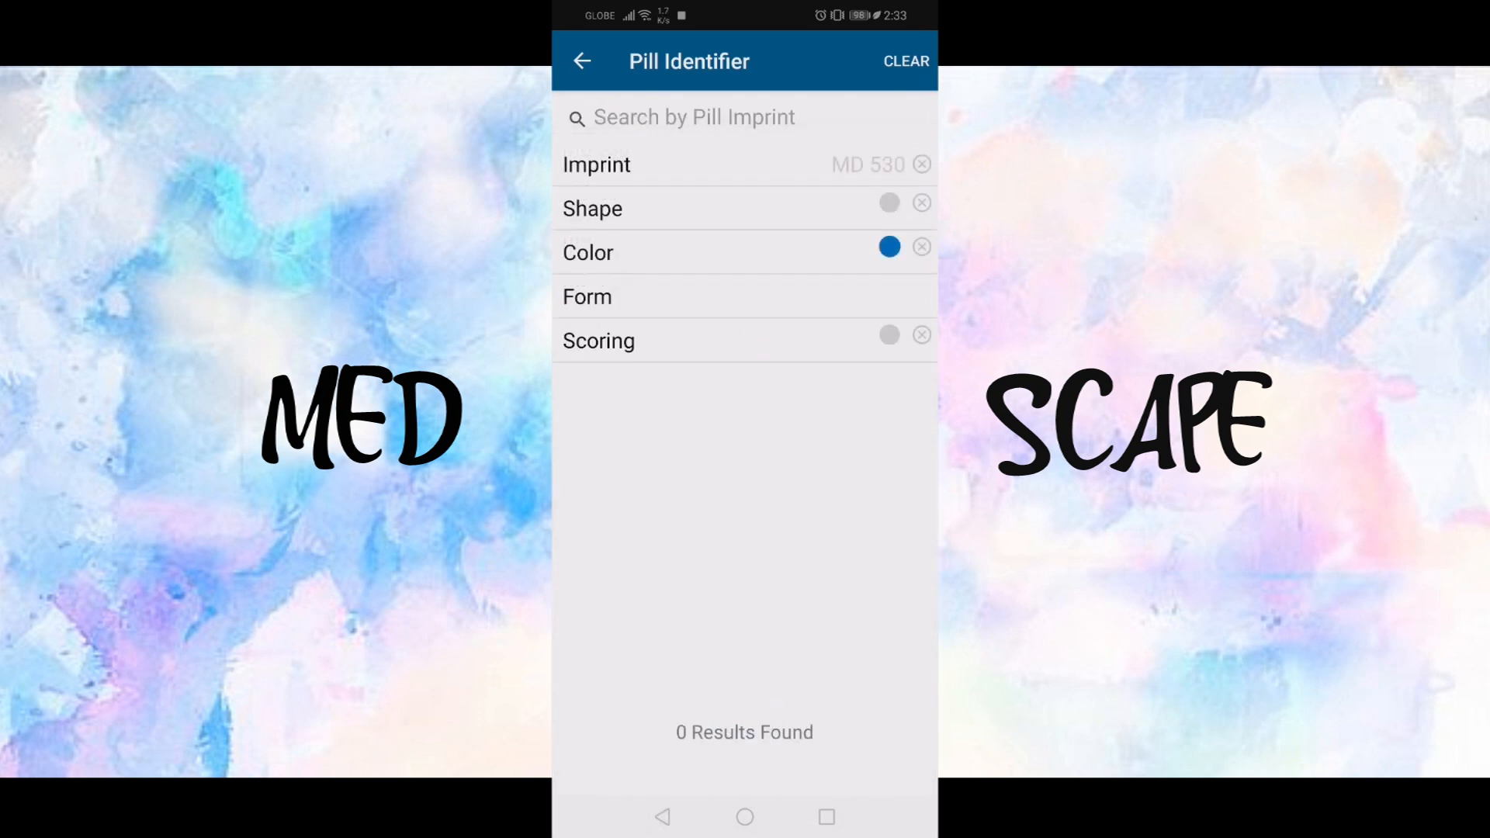
pyautogui.click(921, 334)
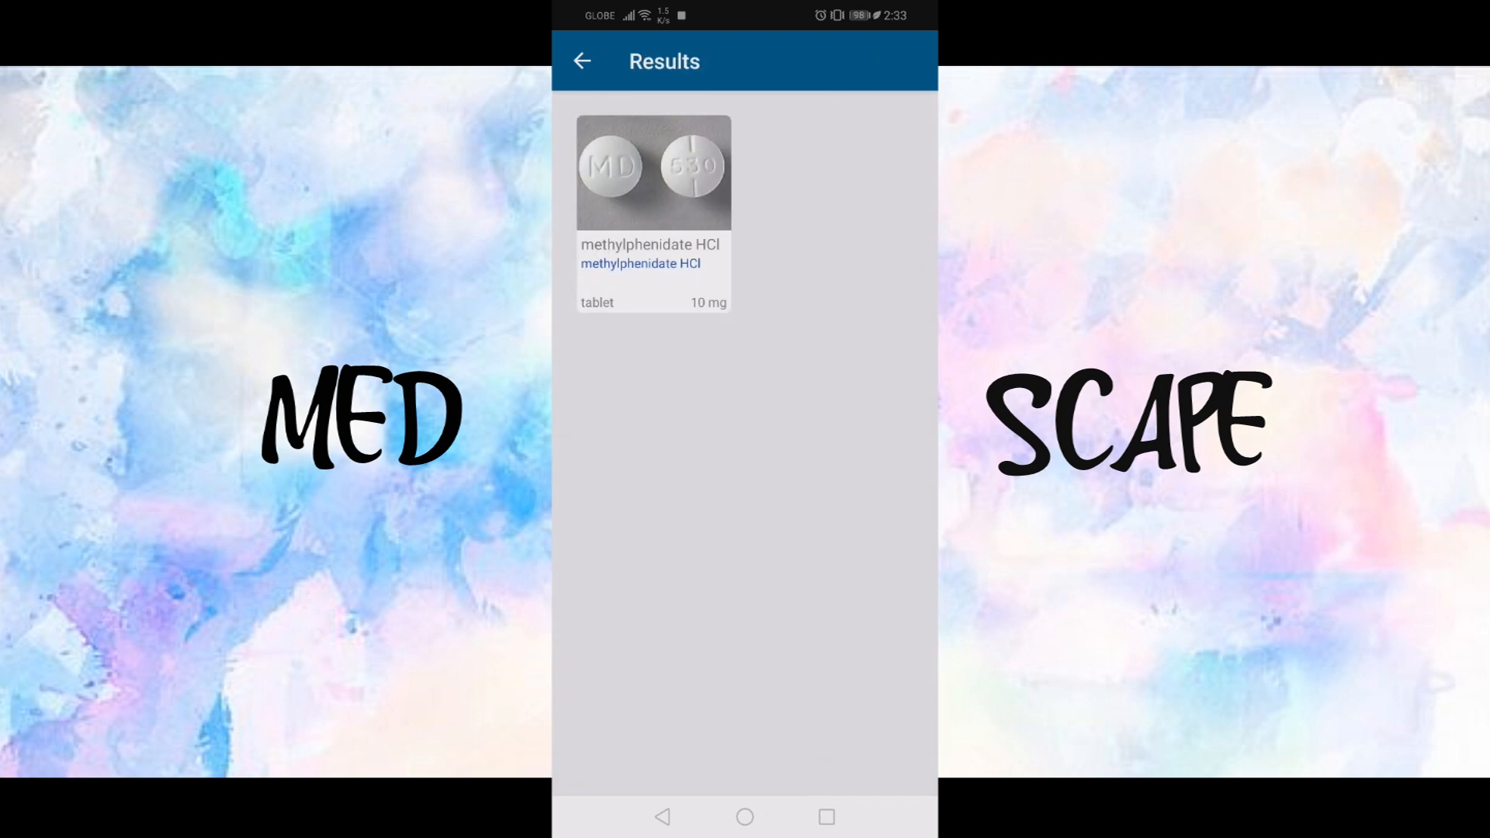
pyautogui.click(653, 209)
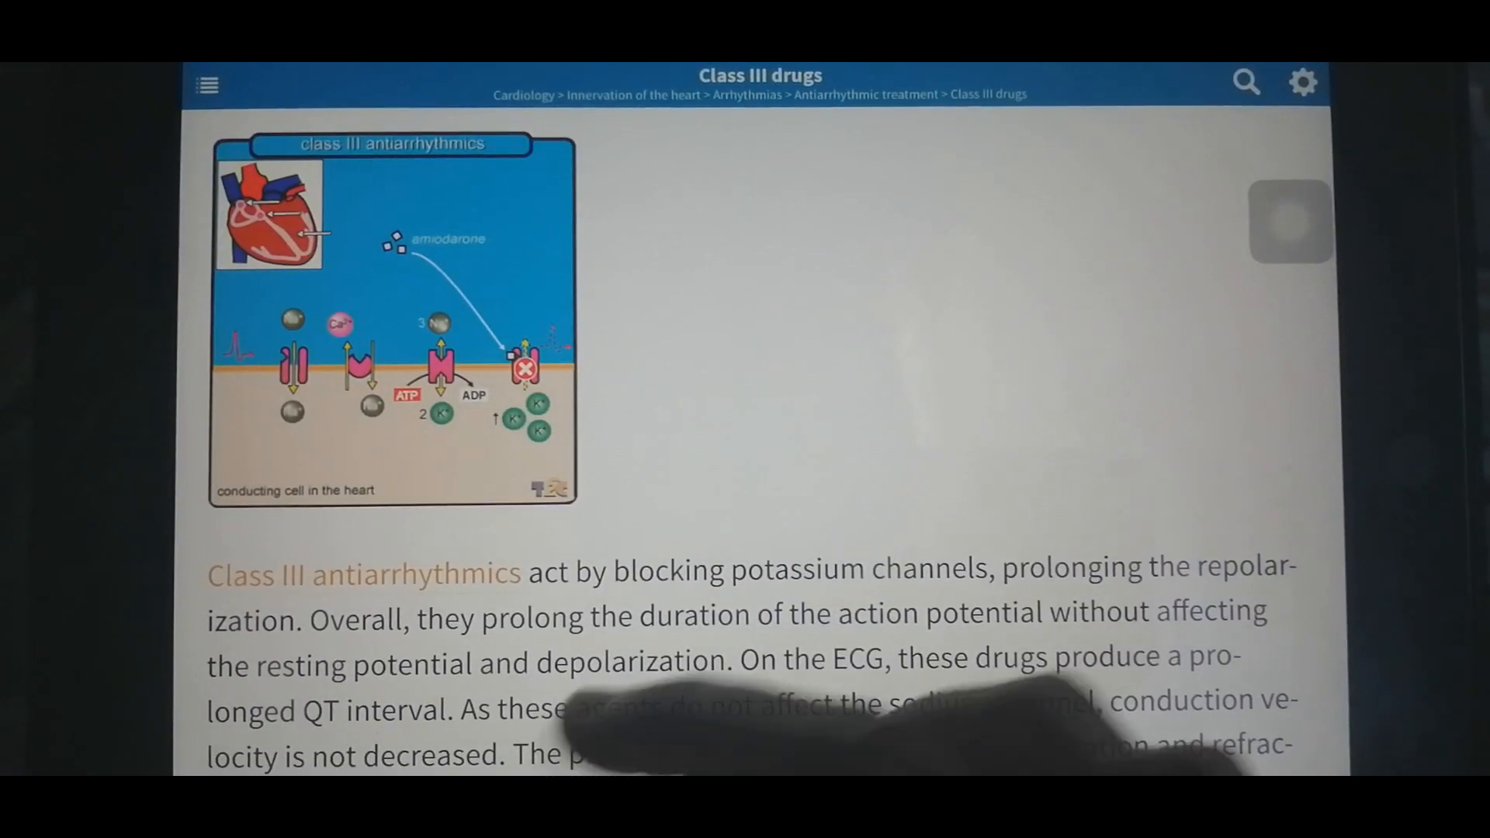
# Step: Search TRC Pharmacology for 'Hy' and open the Hyperaldosteronism article
pyautogui.scroll(-3)
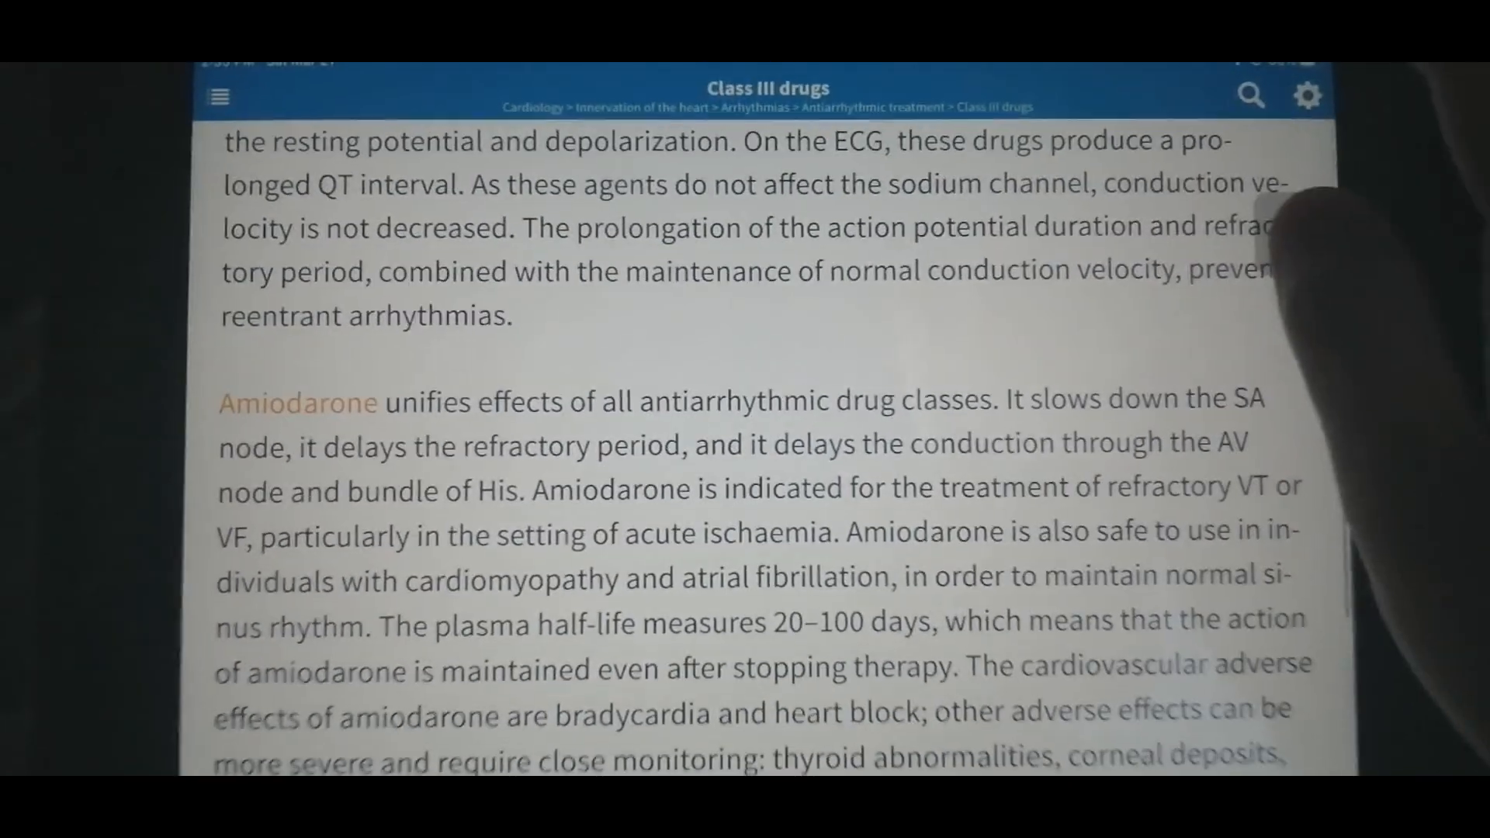
pyautogui.click(1254, 96)
pyautogui.write('Hy')
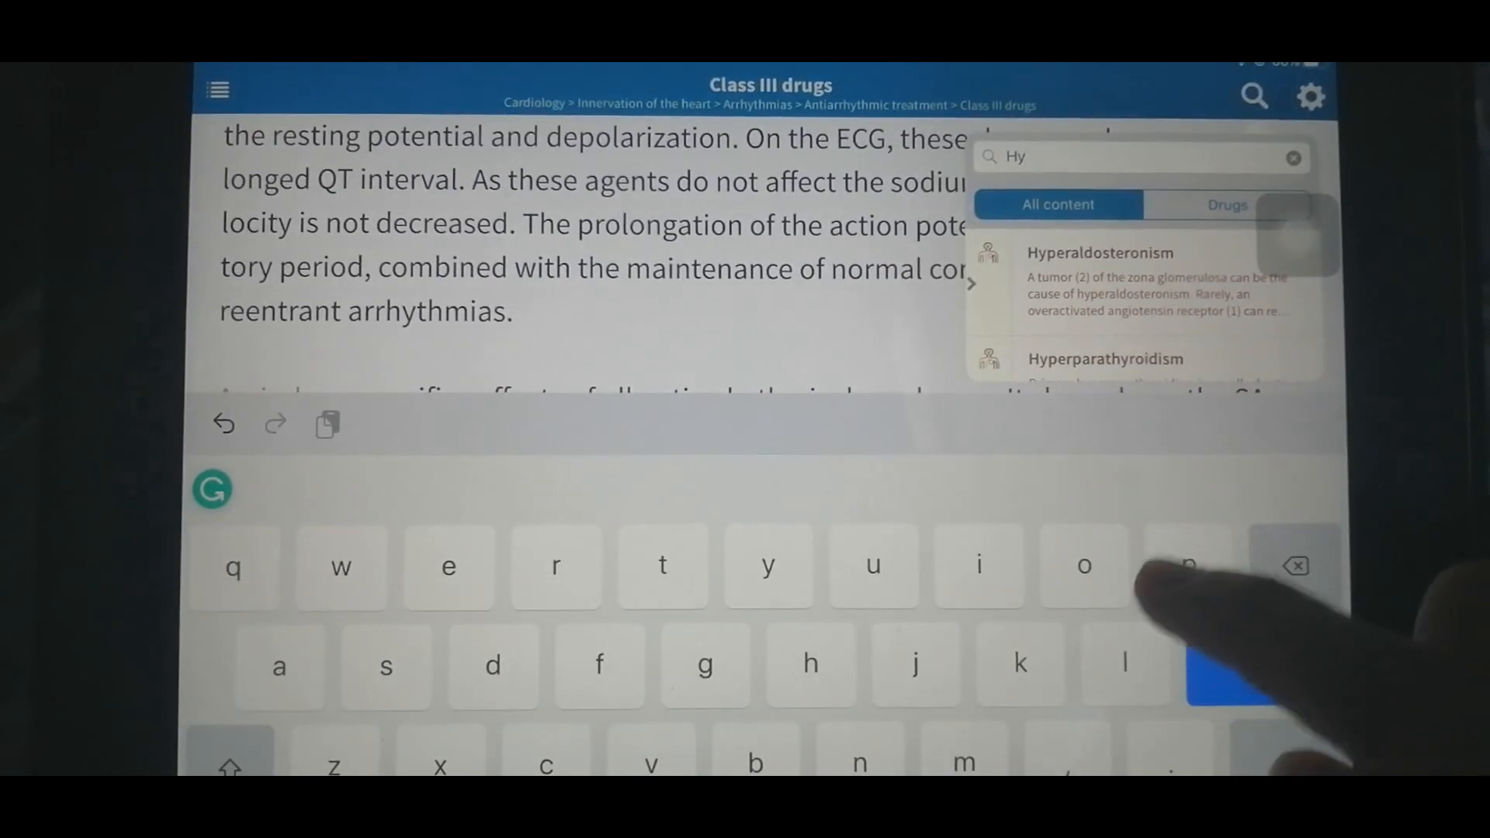
pyautogui.click(1099, 253)
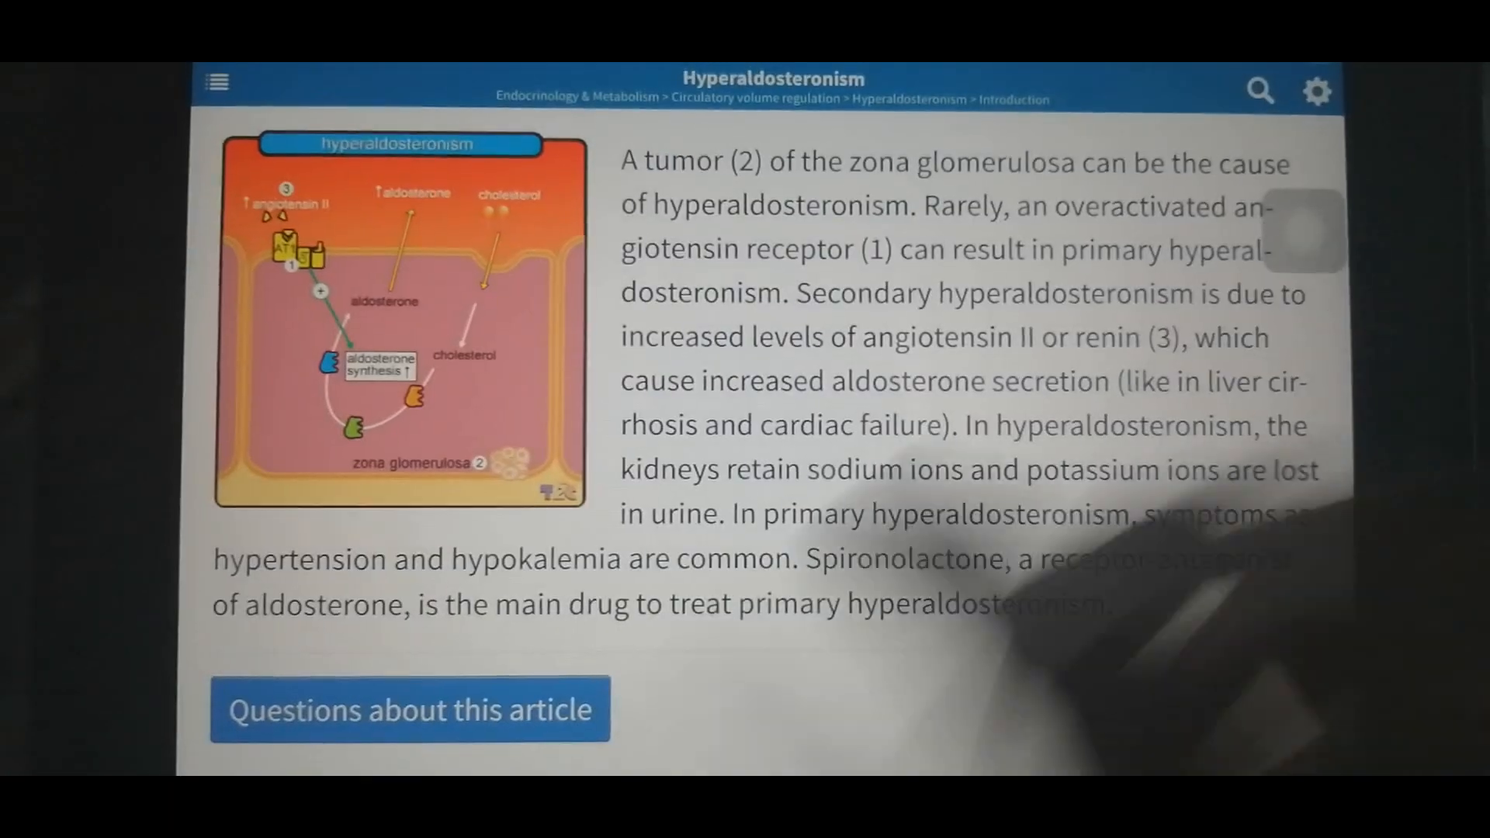
# Step: Answer the article's practice question with 'I is true, II is true'
pyautogui.click(400, 711)
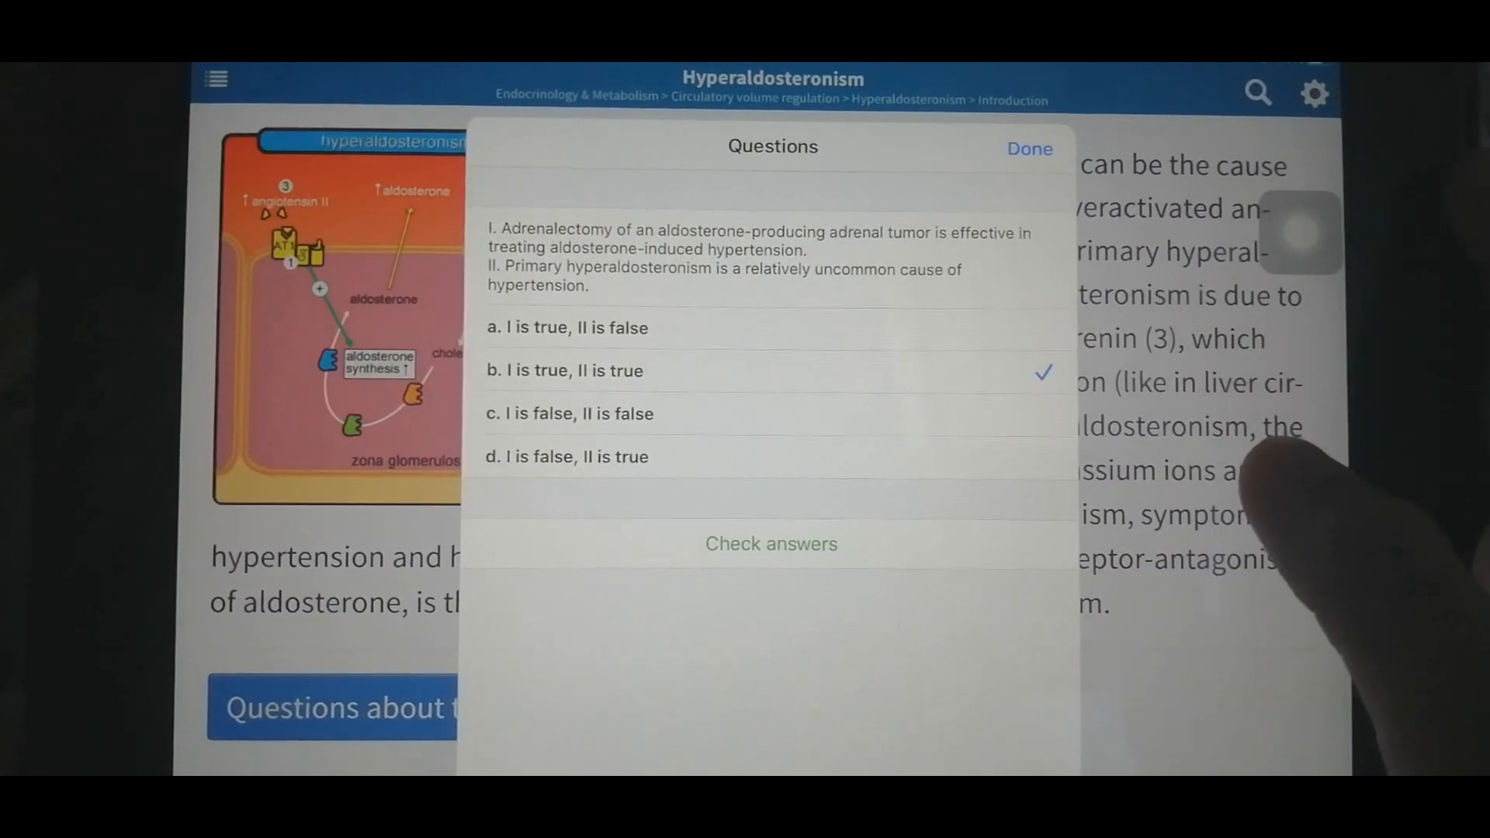
pyautogui.click(1028, 149)
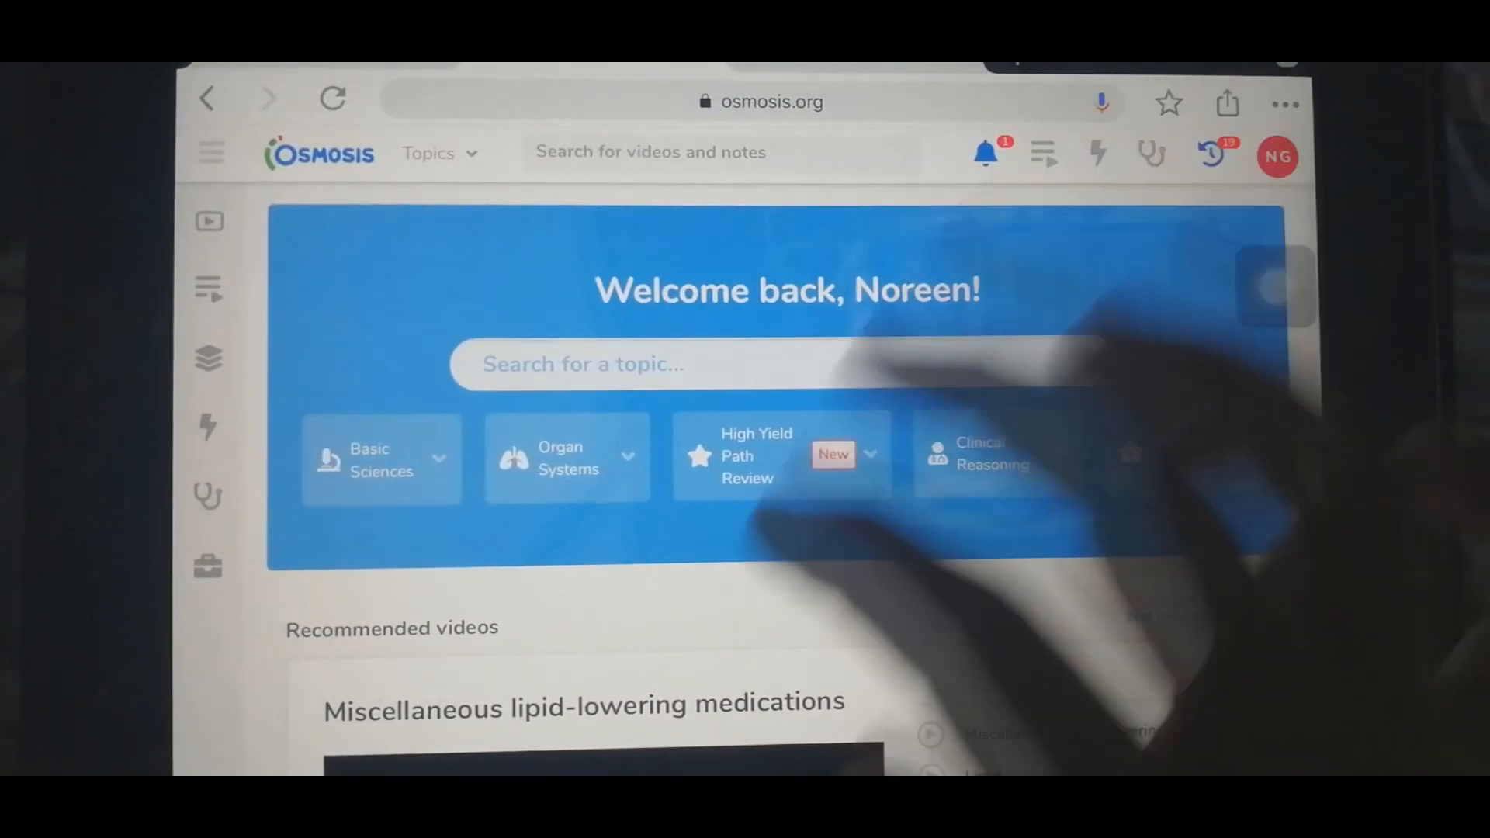
# Step: Search 'antiarr' and show the Cardiovascular library's Pharmacology antiarrhythmic videos
pyautogui.write('anti')
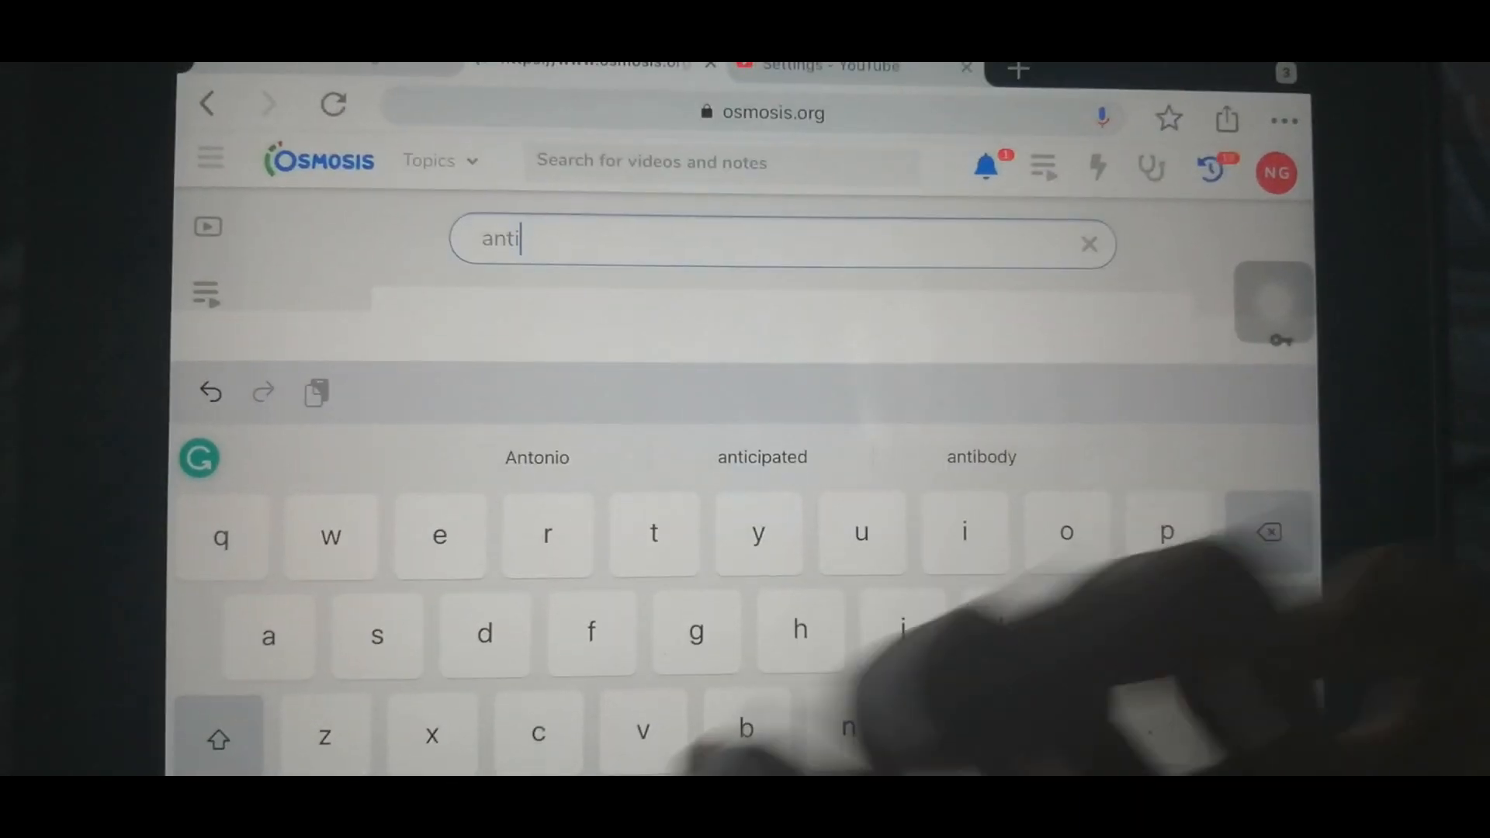
pyautogui.write('arr')
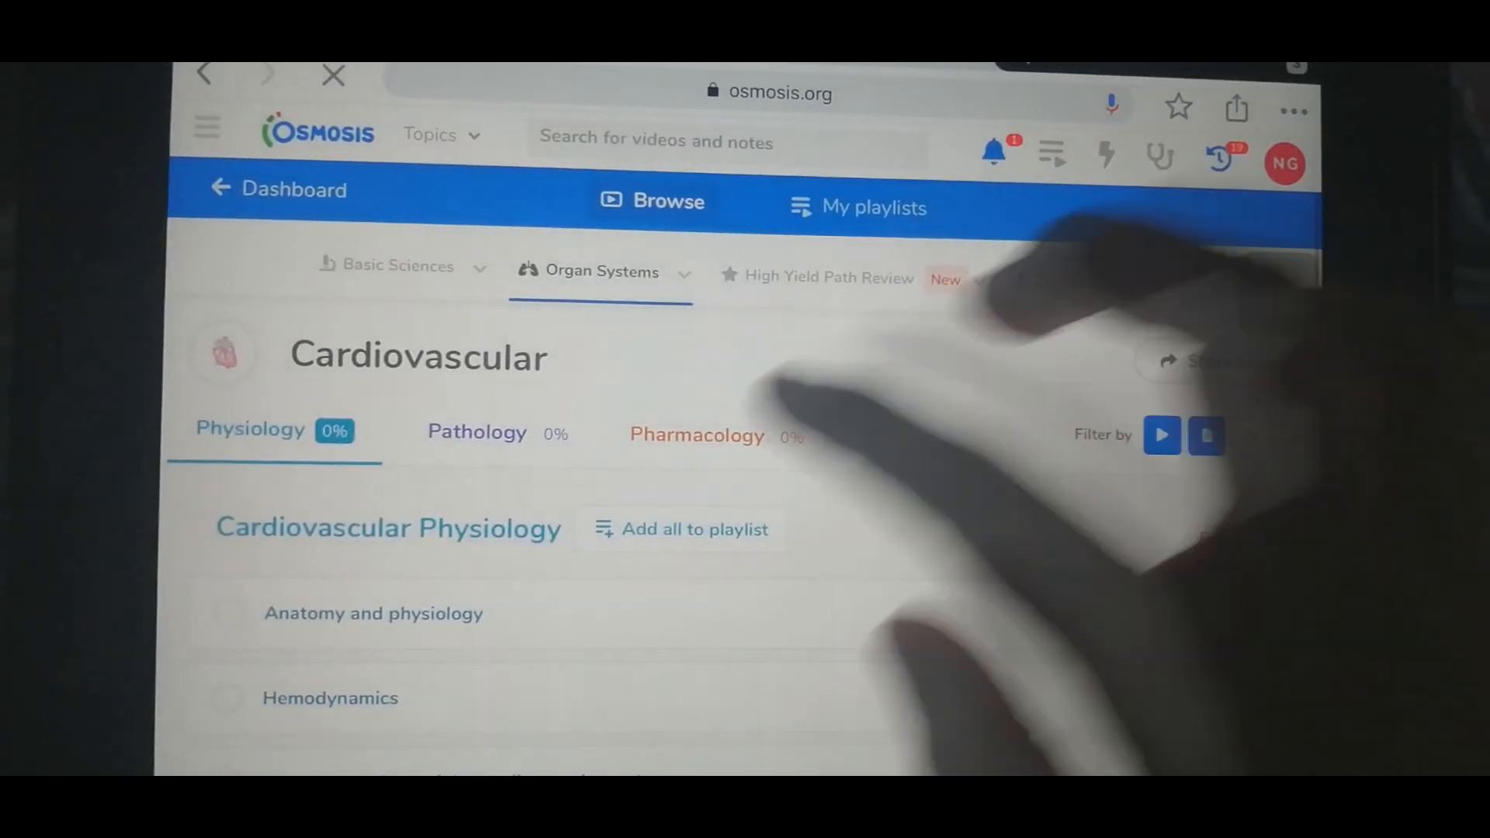
pyautogui.click(695, 434)
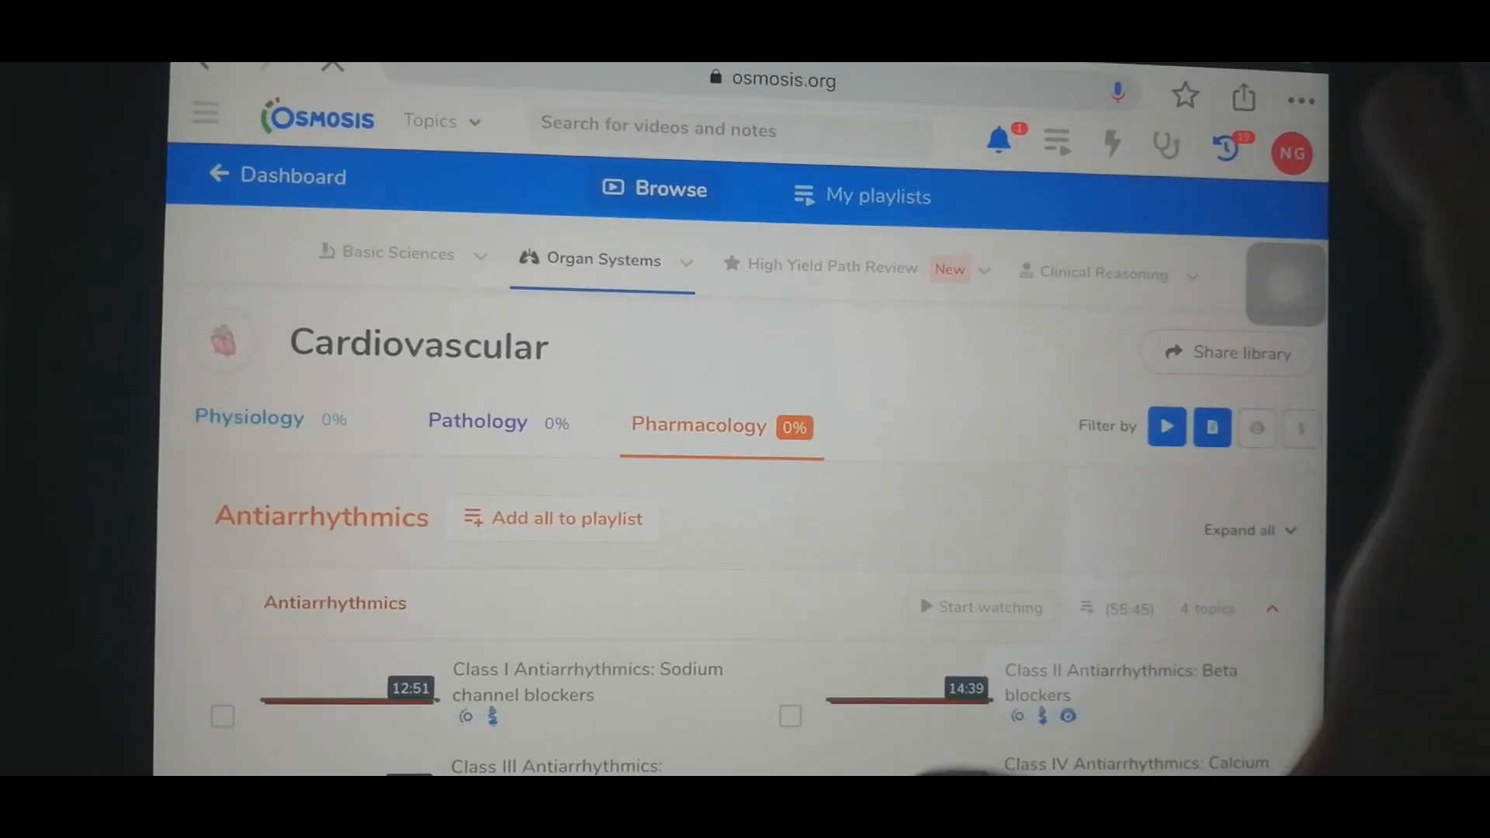